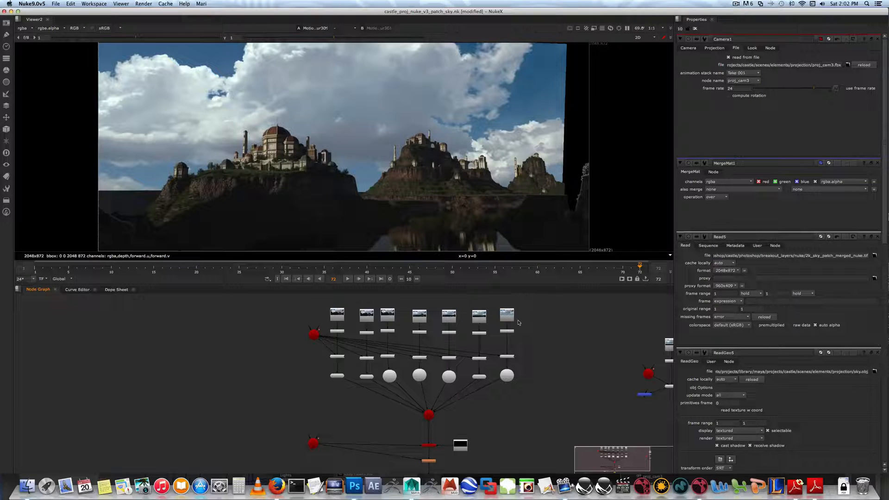
Step: Select the 2k_sky Read node and bring up the node search popup
left_click(507, 315)
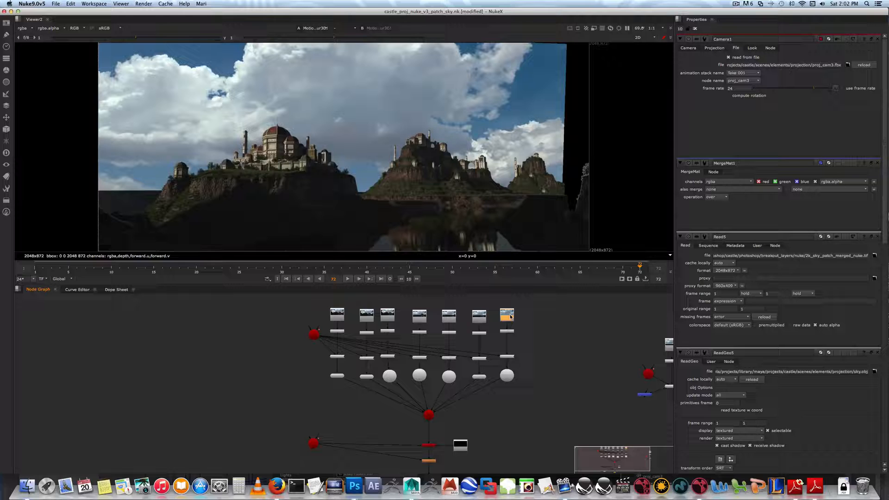
mouse_move(536, 239)
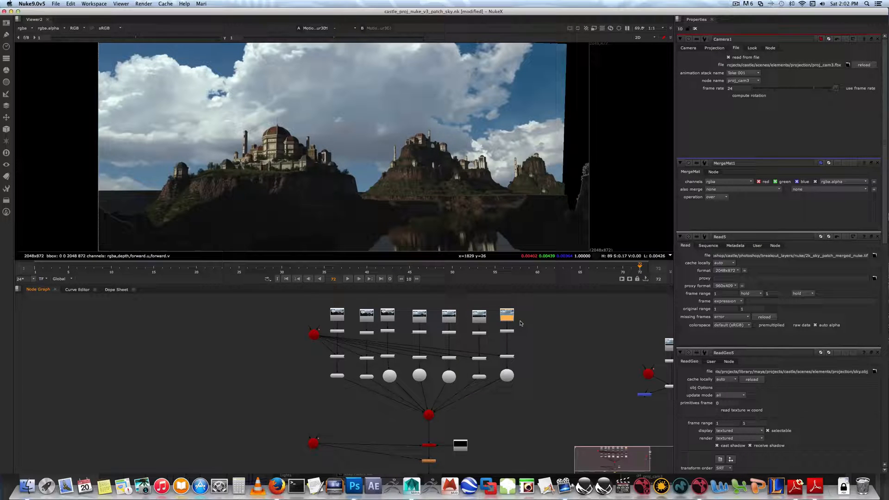
mouse_move(577, 121)
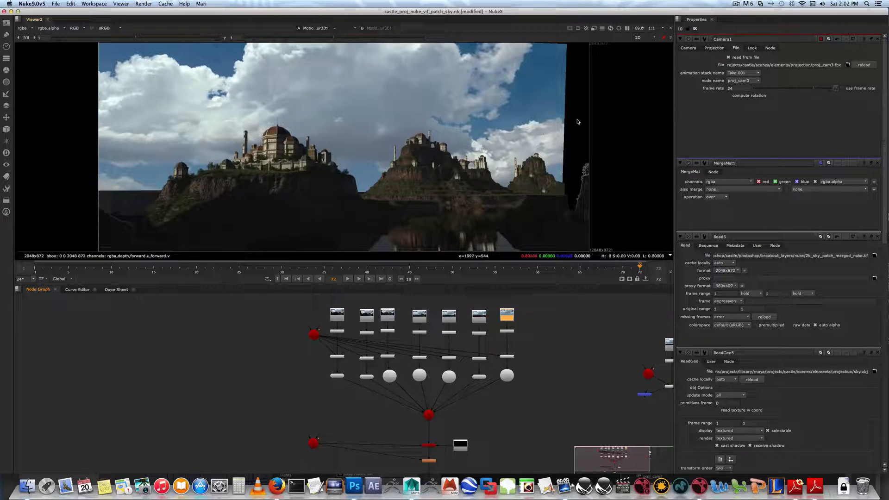
mouse_move(588, 131)
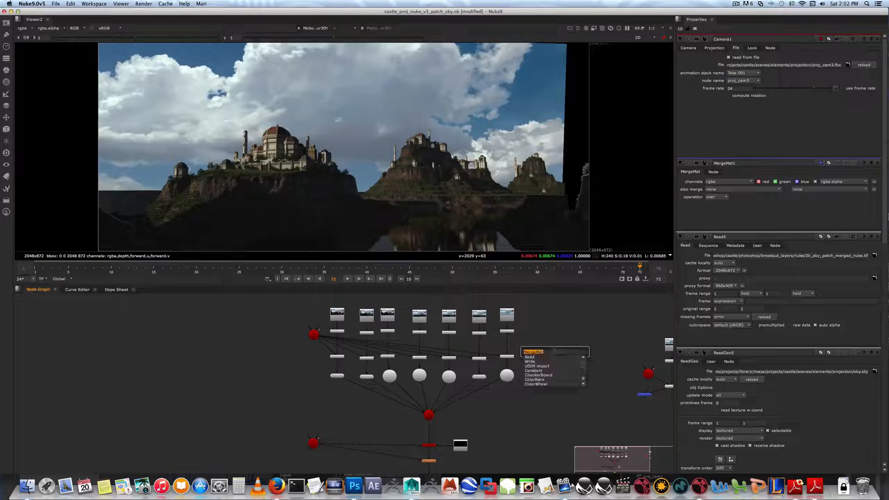
Step: Create Camera2 and a duplicated Read7/Premult9/Project3D9 sky branch wired to its cam input
type("cal")
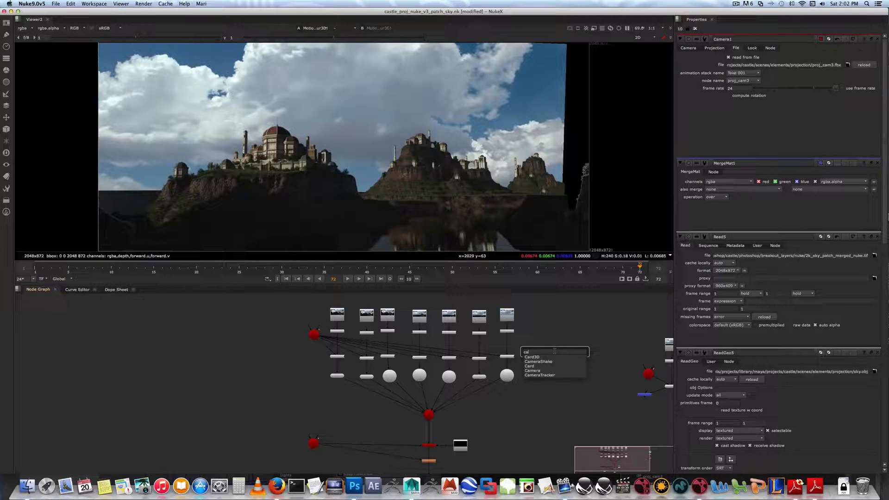
left_click(532, 370)
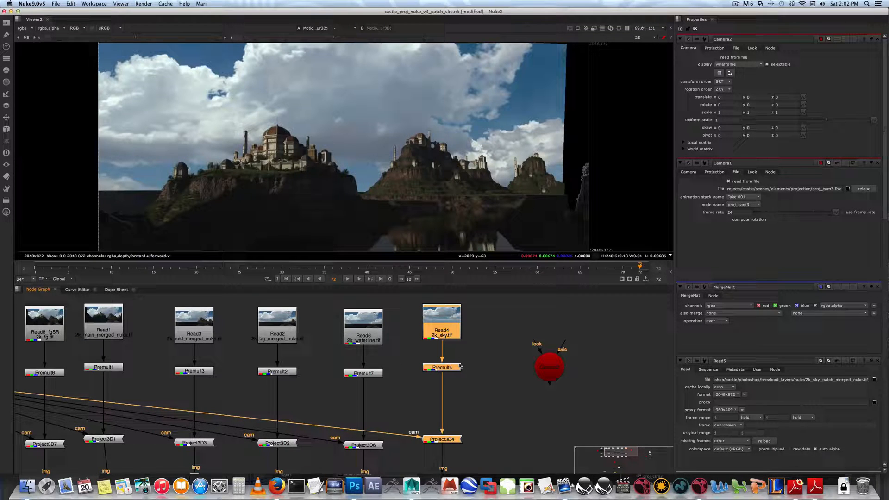
left_click(558, 410)
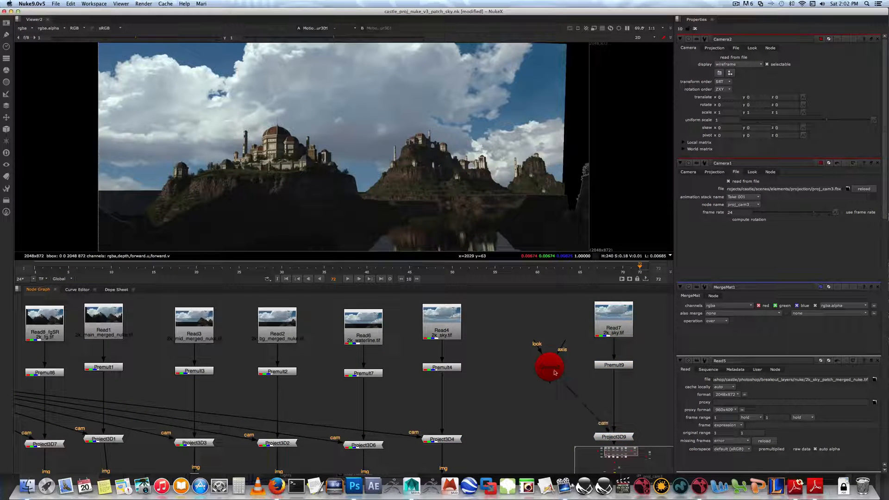
left_click(548, 366)
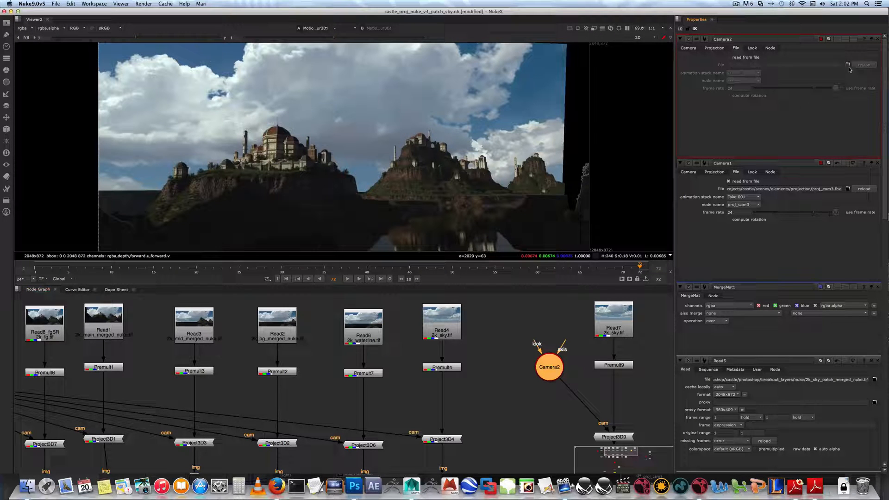
Step: Enable 'read from file' on Camera2 and check the proj_cam entries in Maya's Outliner
left_click(729, 56)
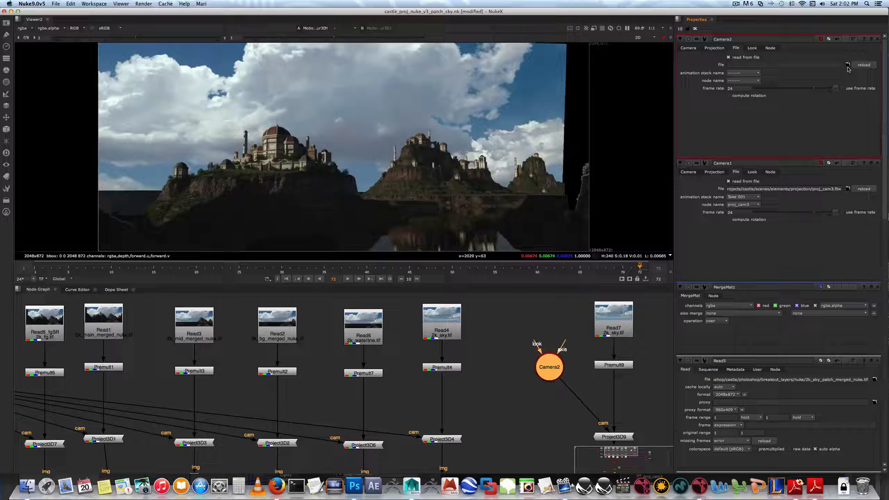
mouse_move(849, 65)
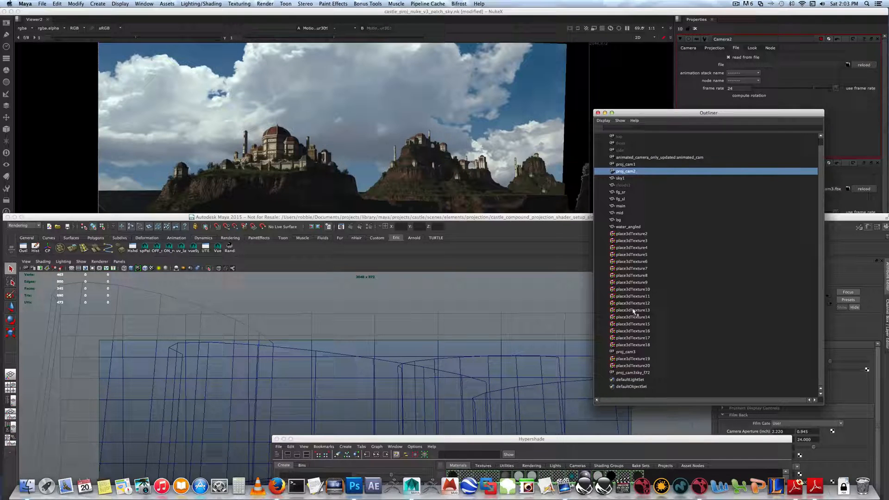
left_click(625, 352)
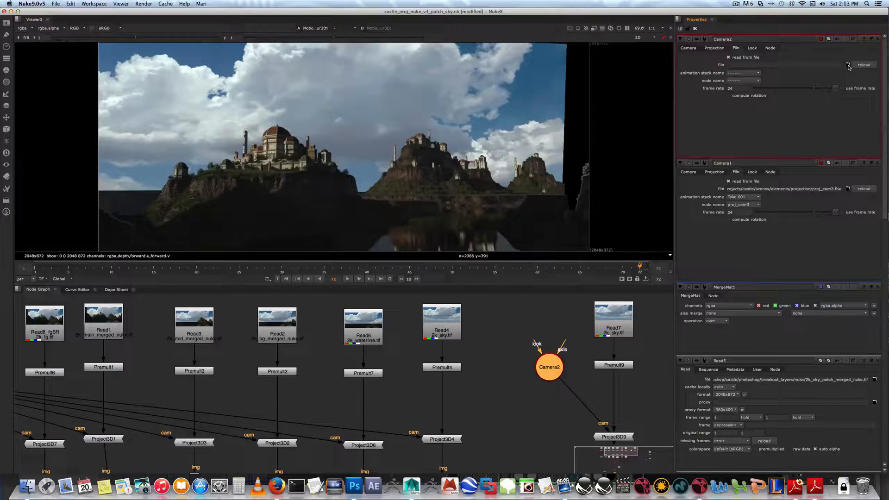
Step: Load proj_cam3.fbx into the new camera and rename the node proj_Cam3
left_click(847, 65)
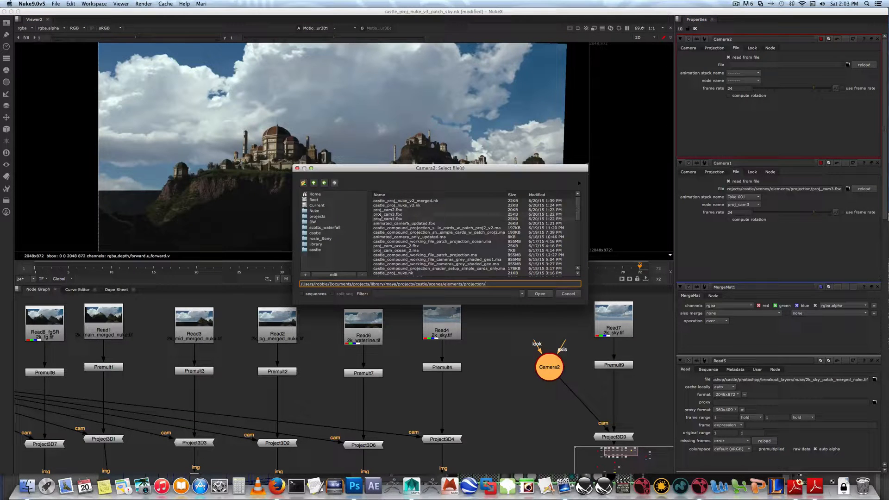
left_click(388, 214)
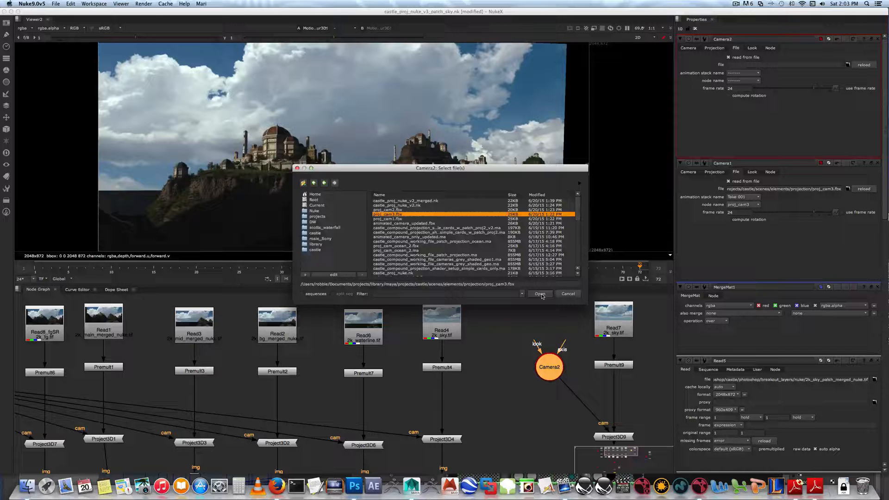
left_click(539, 294)
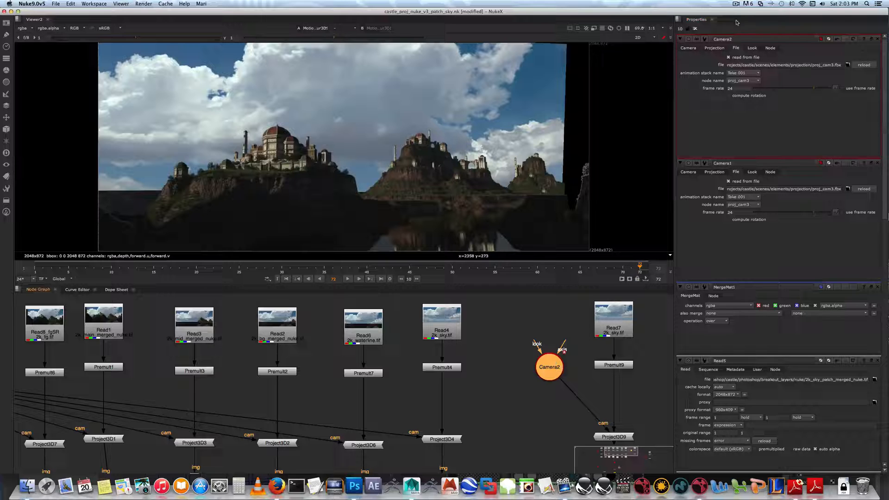
double_click(759, 39)
type("proj_Cam3")
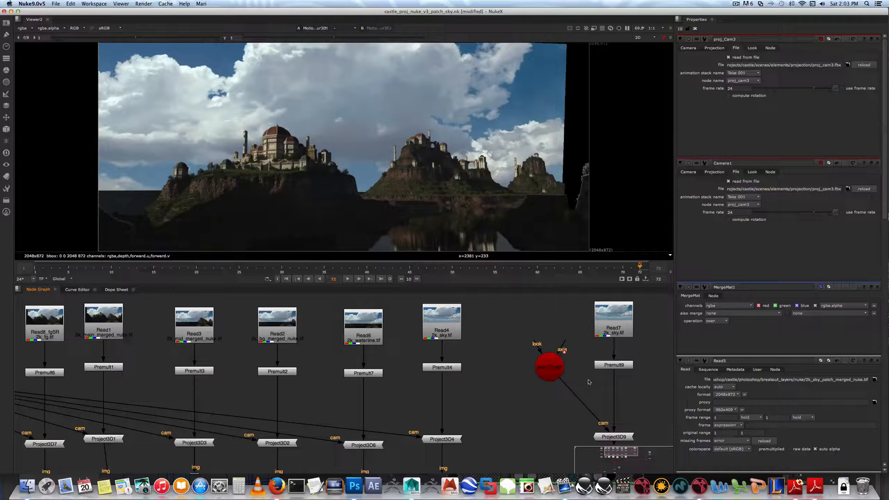
Step: Point Read7 at 2k_sky_patch_merged_nuke.tif from the breakout layers' nuke subfolder
left_click(612, 319)
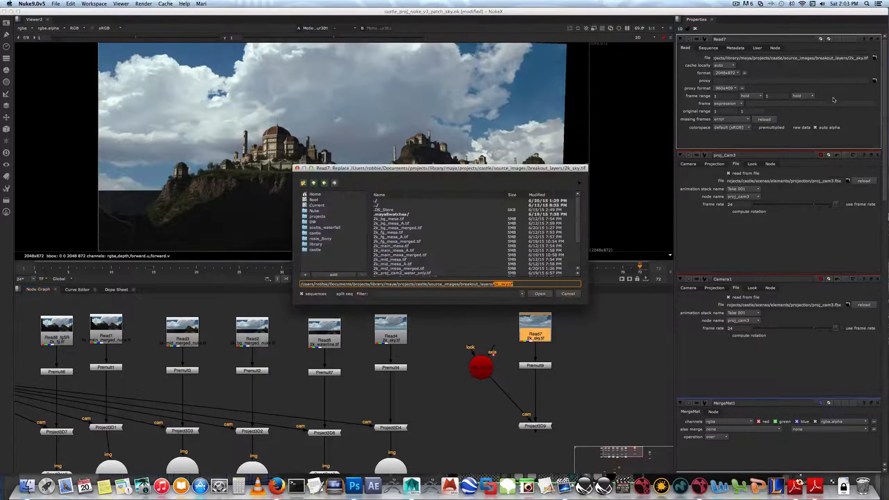
mouse_move(415, 305)
type("nuke/")
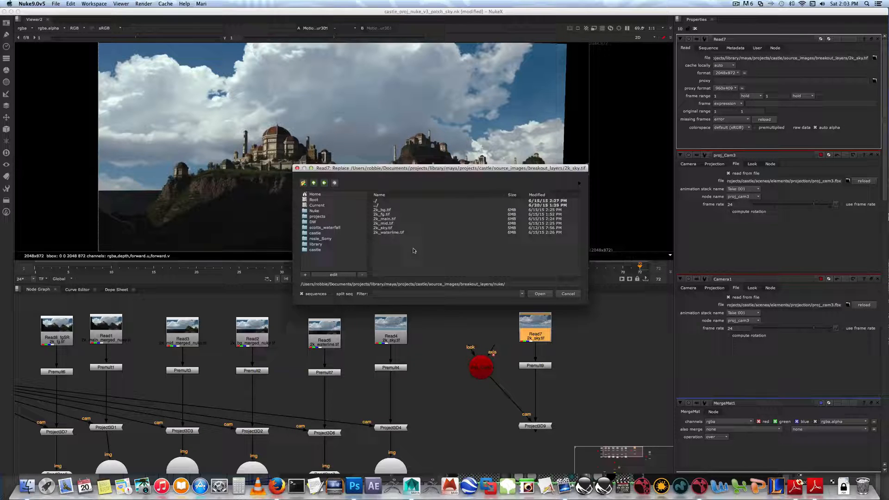
left_click(323, 182)
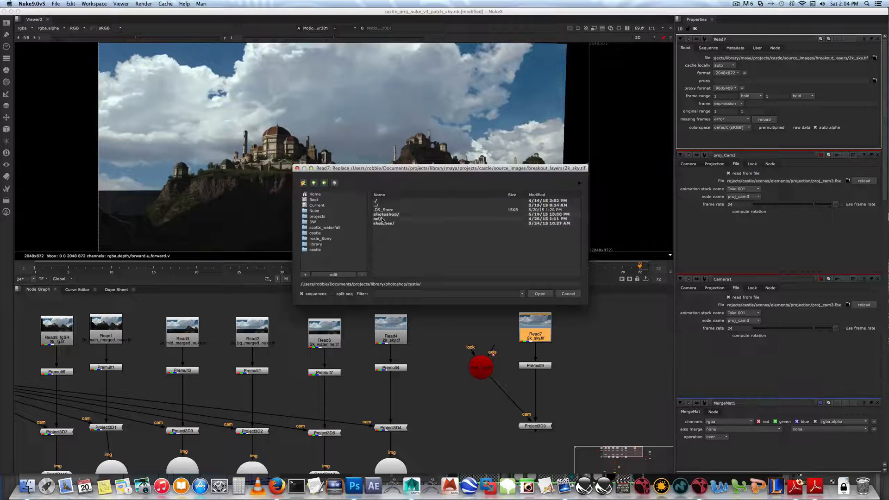
double_click(385, 218)
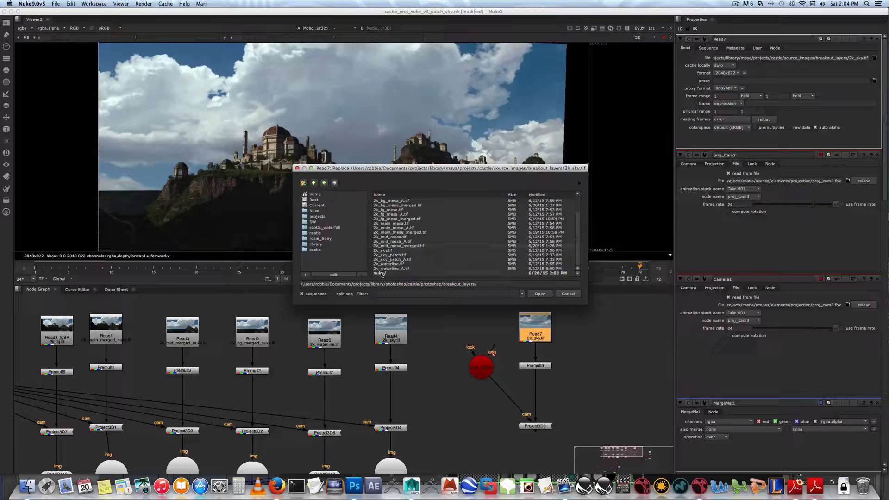
double_click(375, 272)
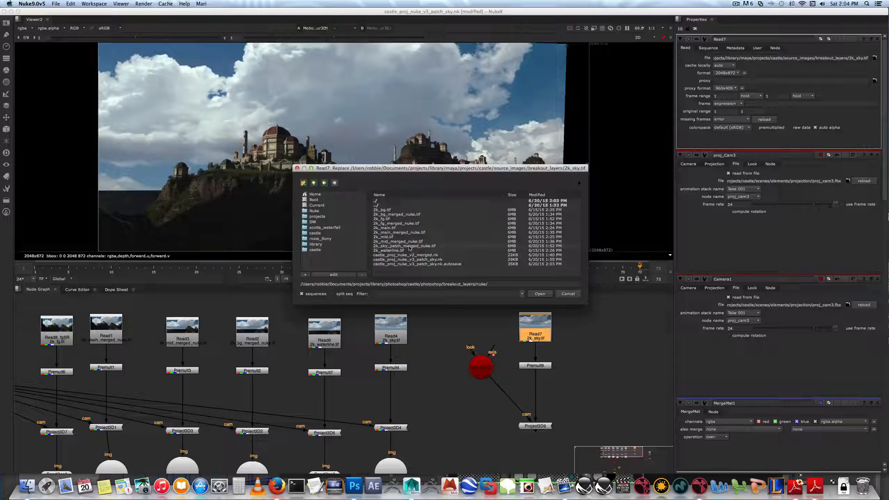
left_click(405, 245)
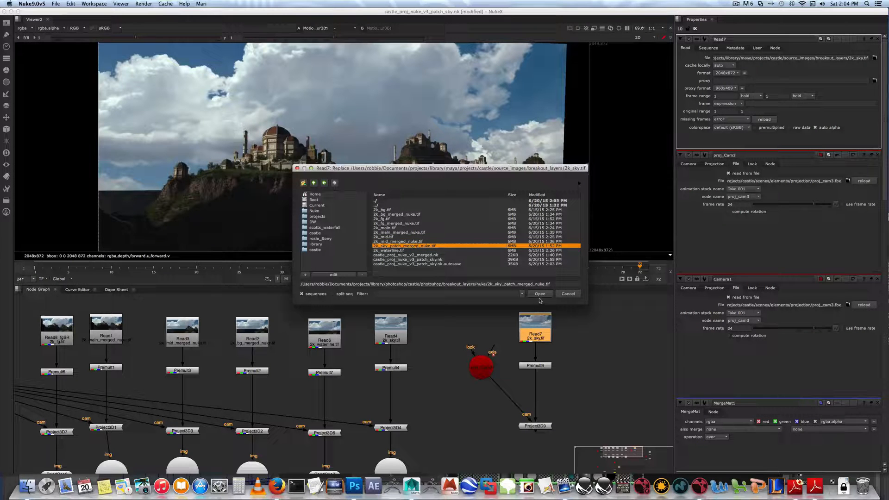
left_click(539, 294)
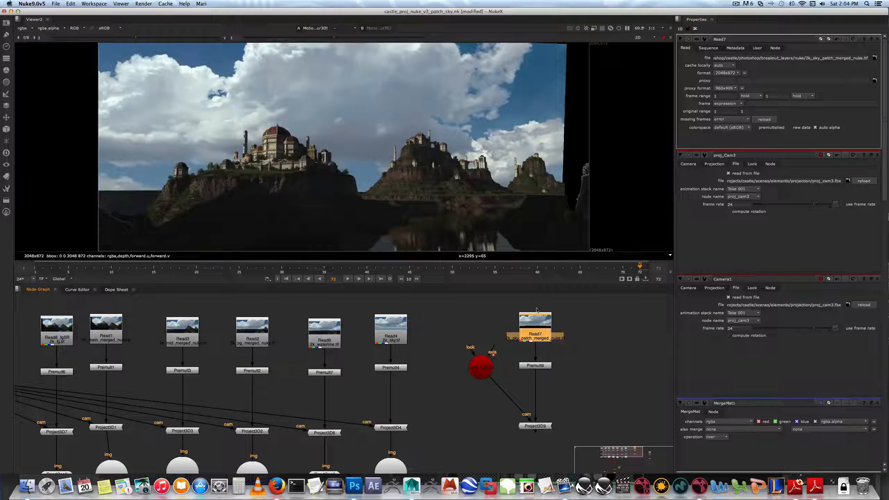
mouse_move(352, 117)
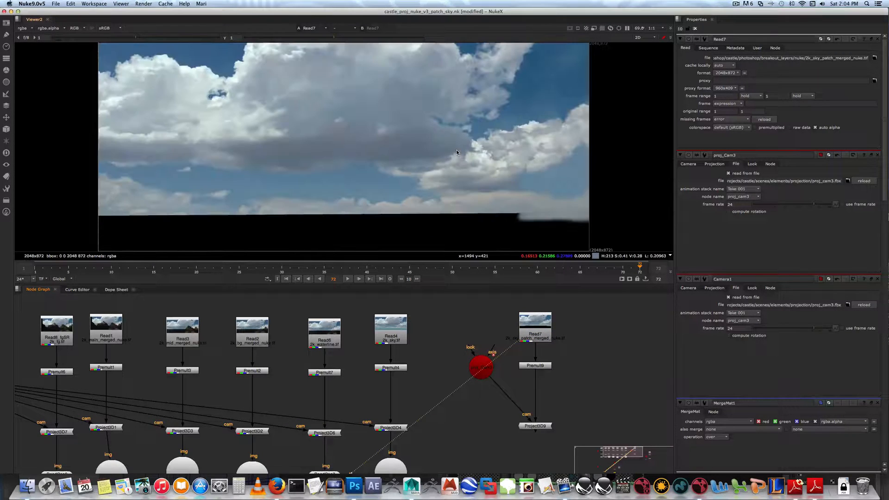
mouse_move(577, 151)
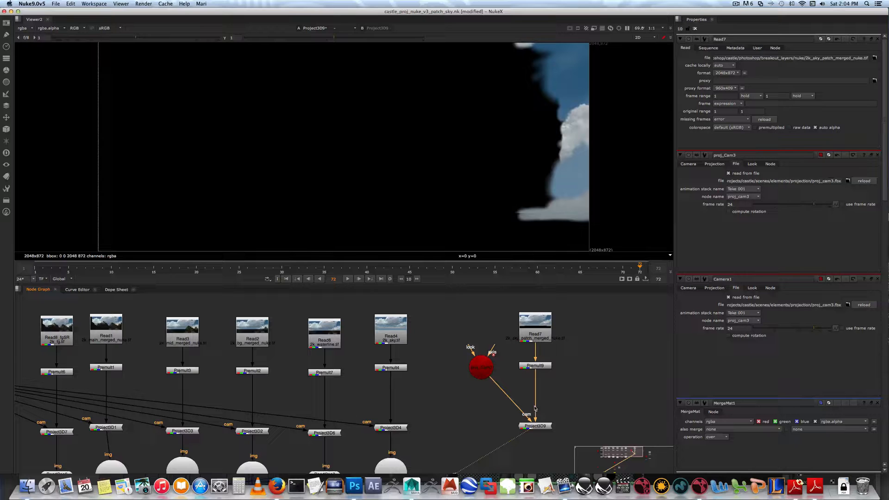
mouse_move(561, 150)
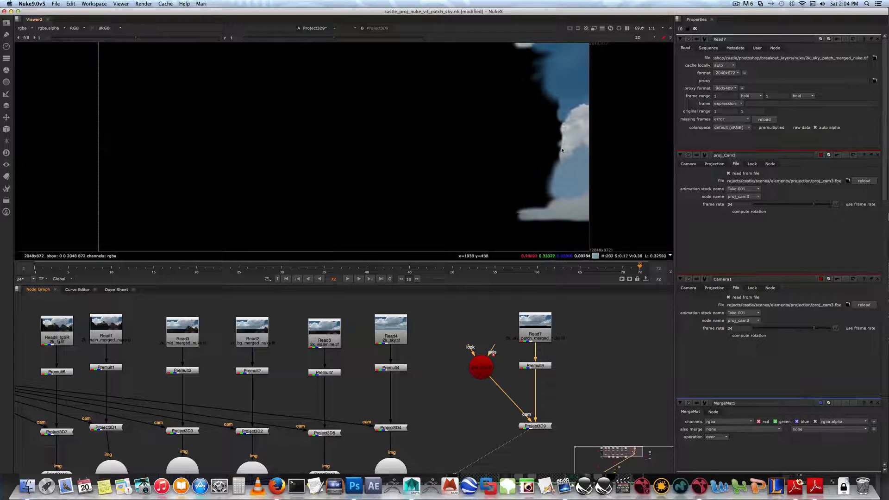
Step: Drag the Read7/proj_Cam3/Project3D9 branch beside the other projections and select Project3D9 for merging
left_click(480, 367)
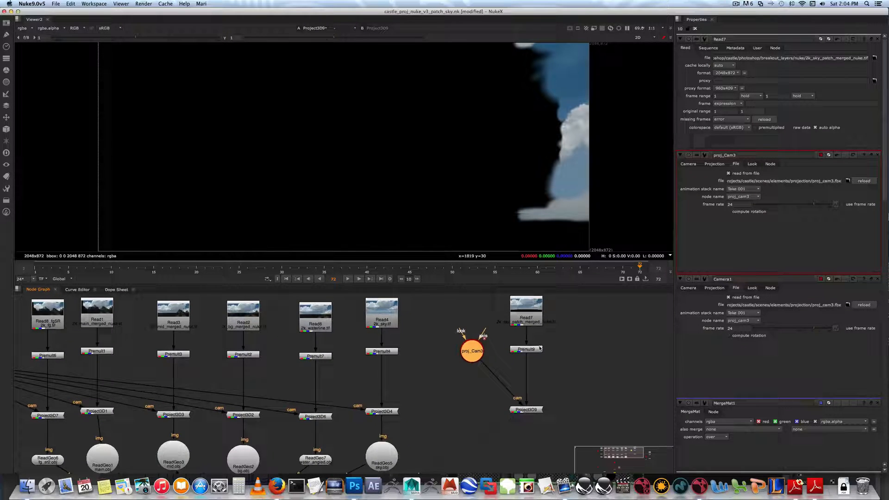
left_click(526, 349)
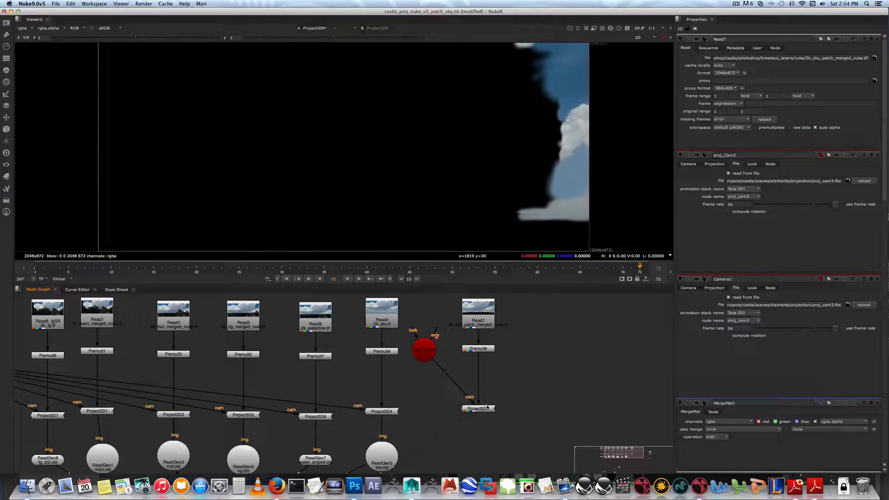
left_click(477, 408)
type("mer")
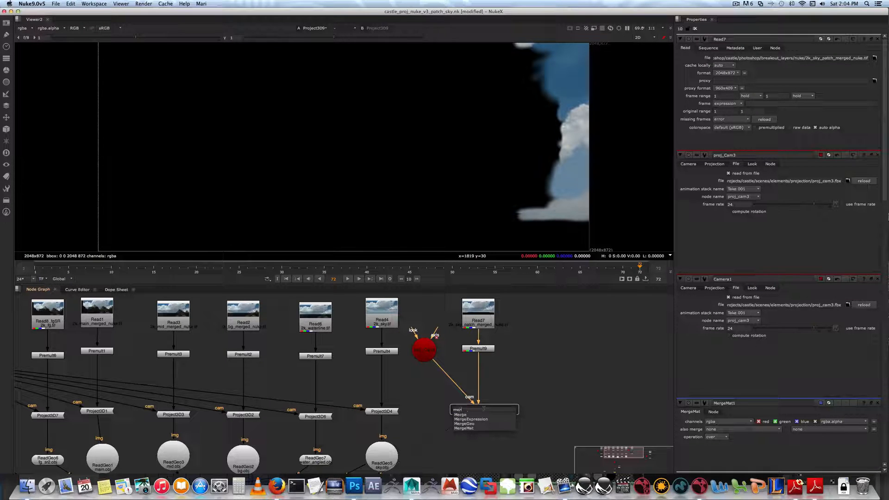
Step: Add MergeMat2 combining Project3D4 and Project3D9 and view the patched-sky castle render
left_click(463, 427)
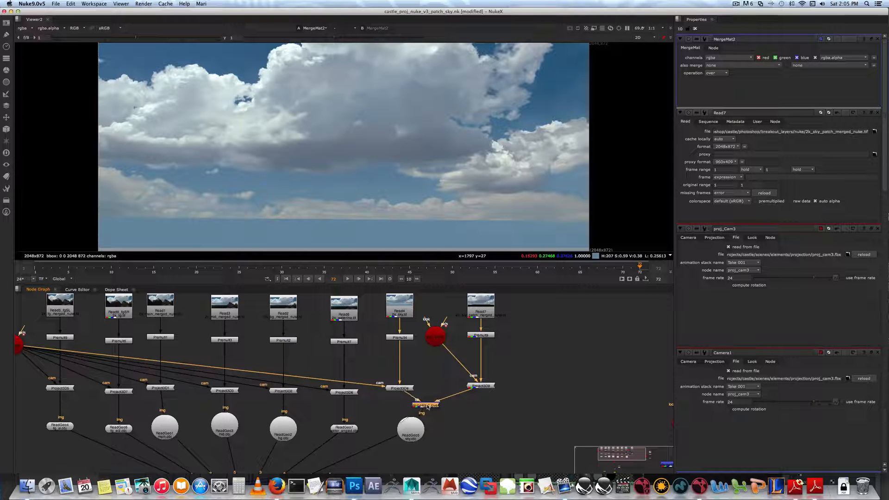
left_click(423, 430)
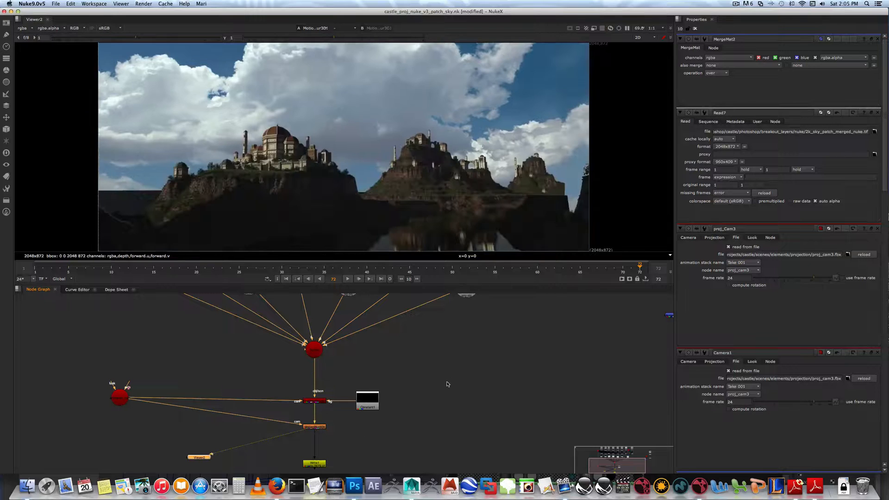
mouse_move(577, 230)
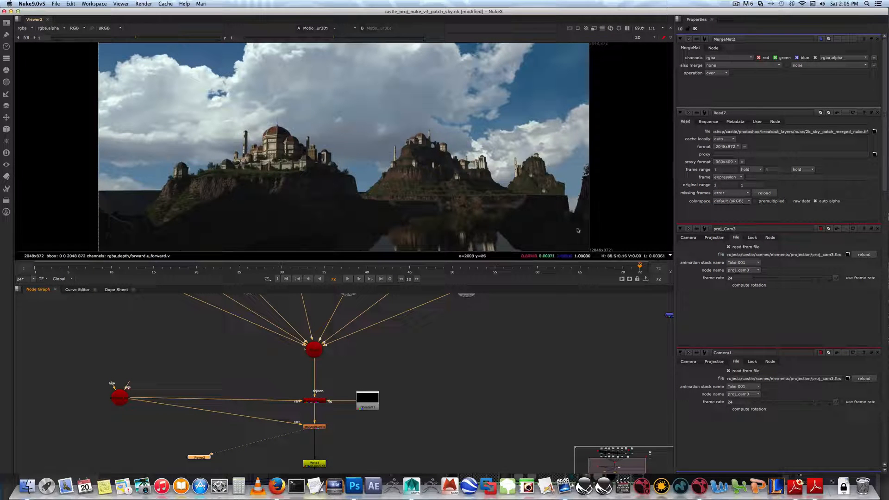
mouse_move(575, 192)
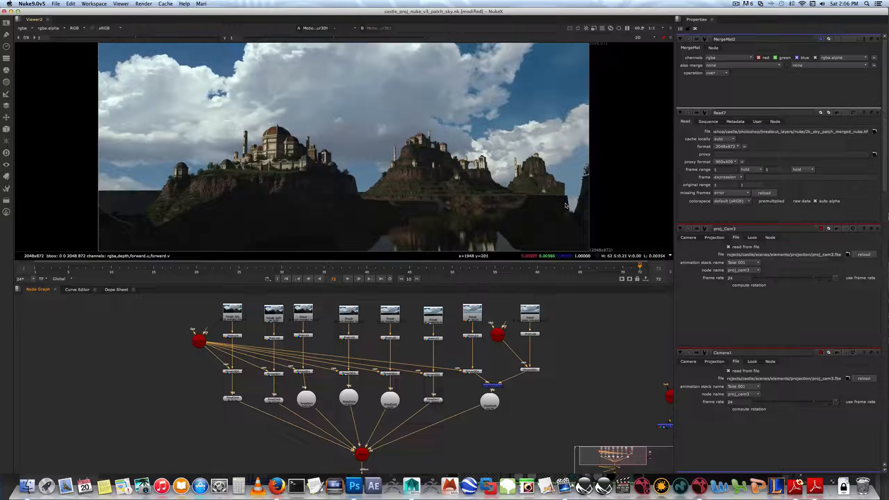
mouse_move(579, 200)
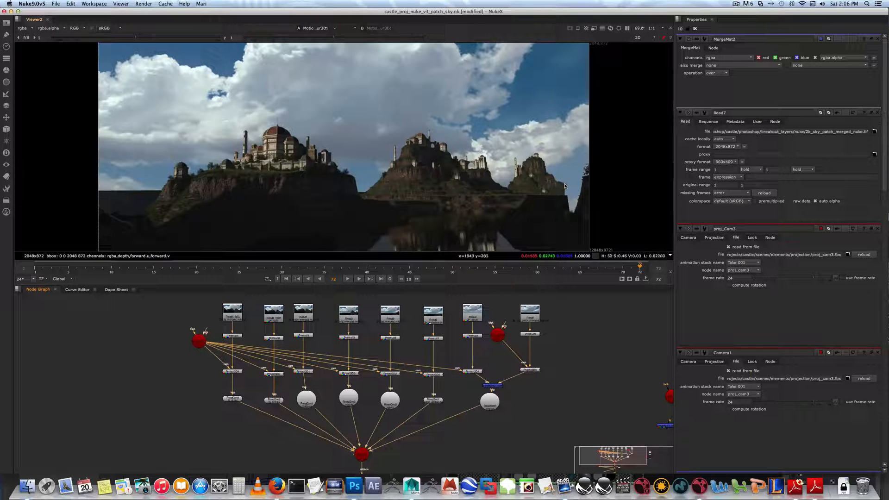
mouse_move(579, 198)
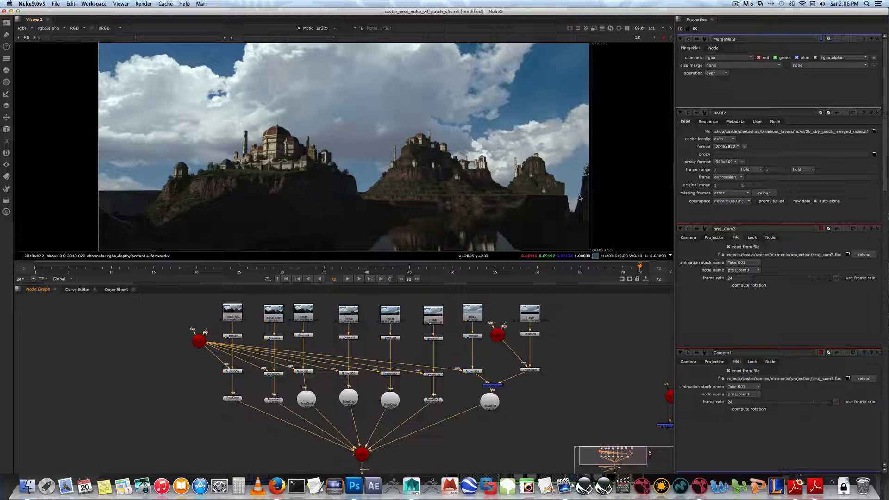
mouse_move(589, 183)
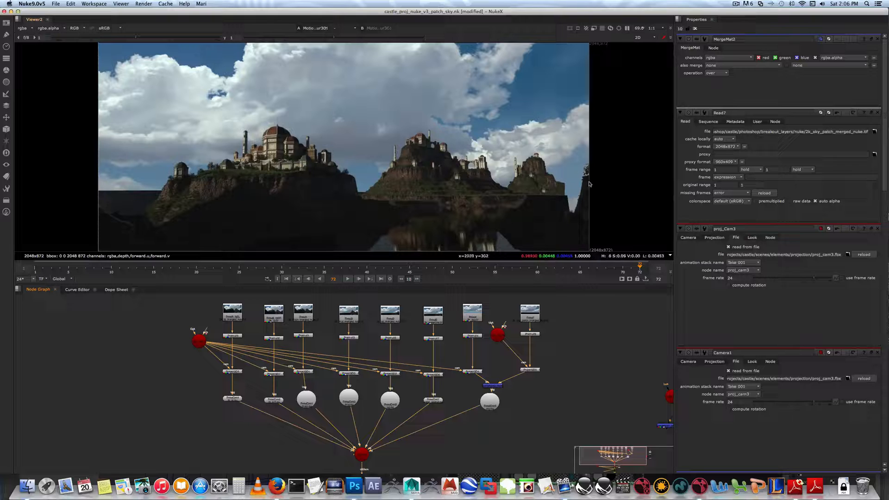
mouse_move(590, 208)
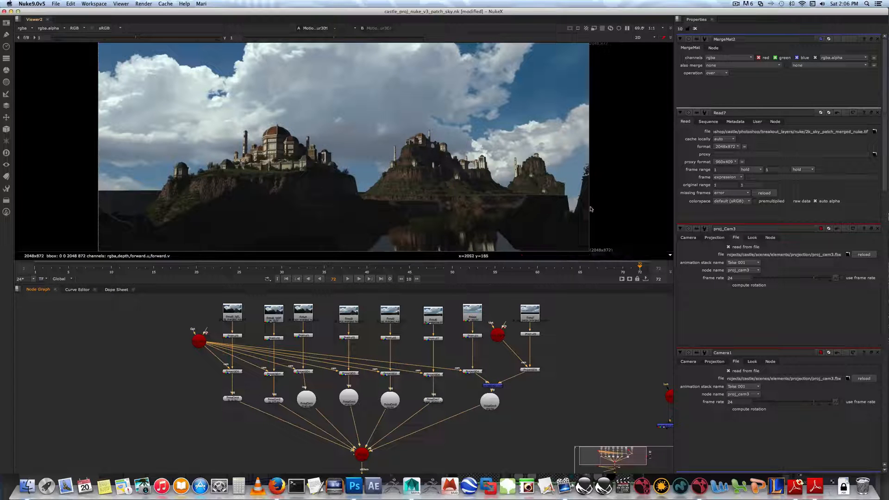